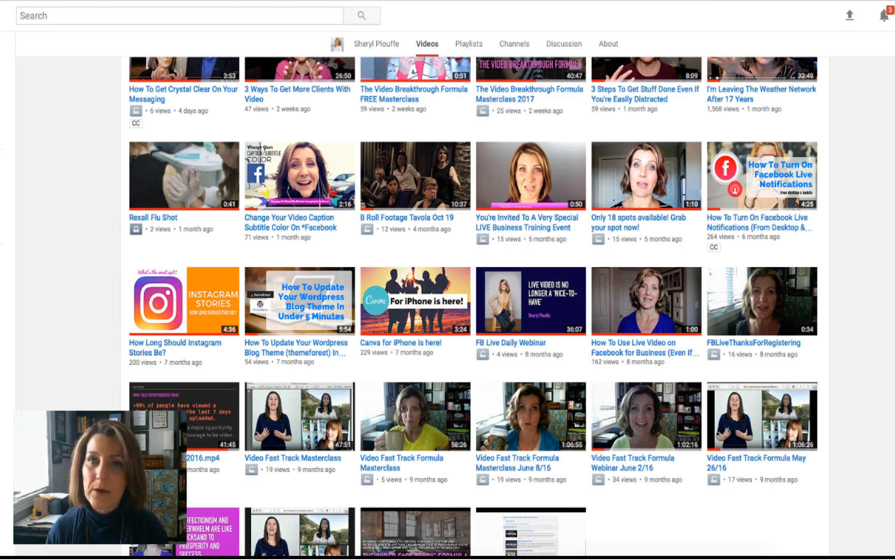
{"action": "mouse_move", "coordinate": [855, 188]}
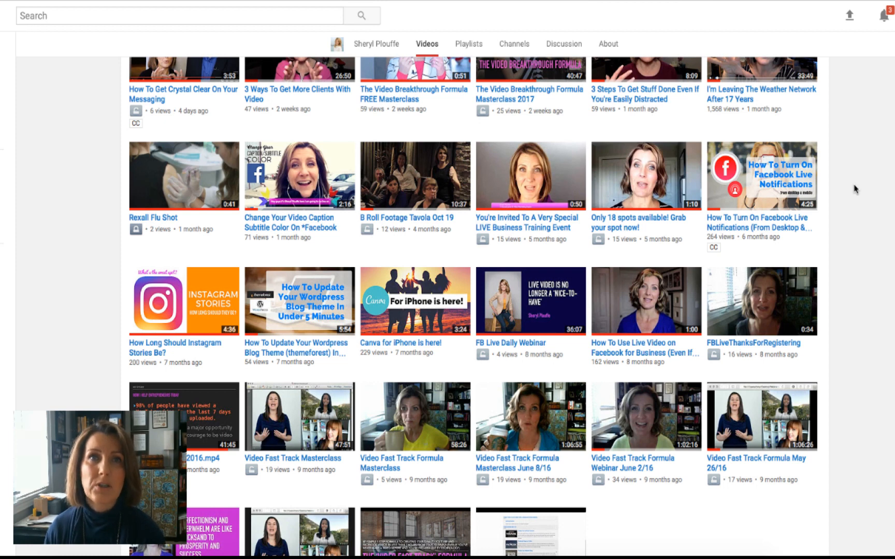
{"action": "mouse_move", "coordinate": [627, 191]}
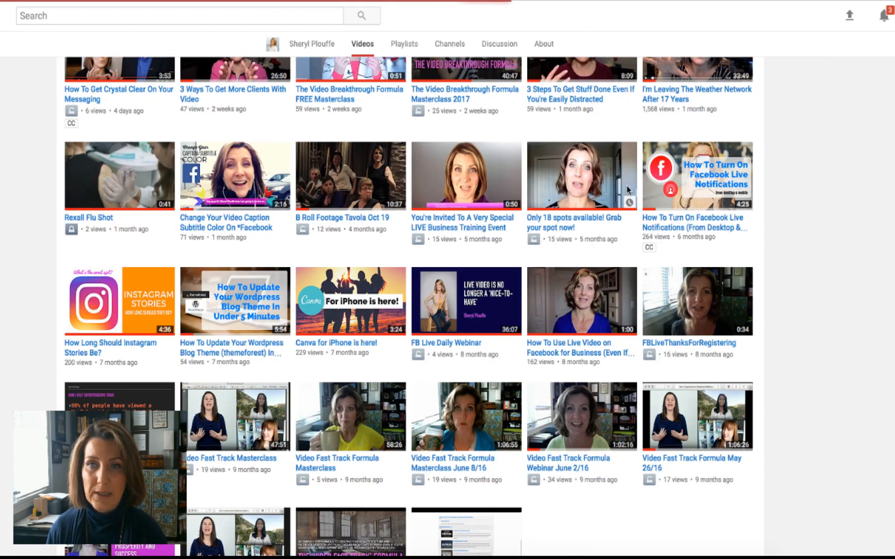
Step: Open the 'Only 18 spots available! Grab your spot now!' video and pause it a few seconds in
{"action": "left_click", "coordinate": [582, 175]}
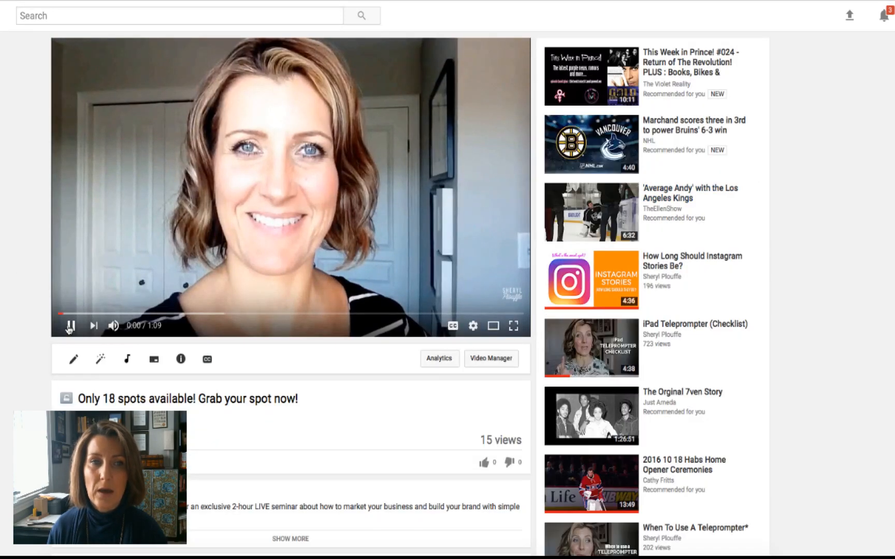
{"action": "left_click", "coordinate": [70, 325]}
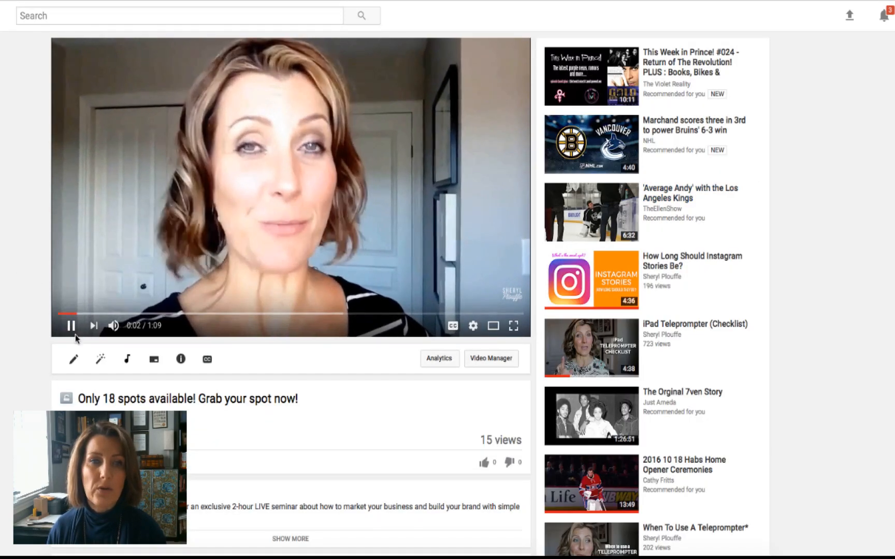
{"action": "left_click", "coordinate": [70, 326]}
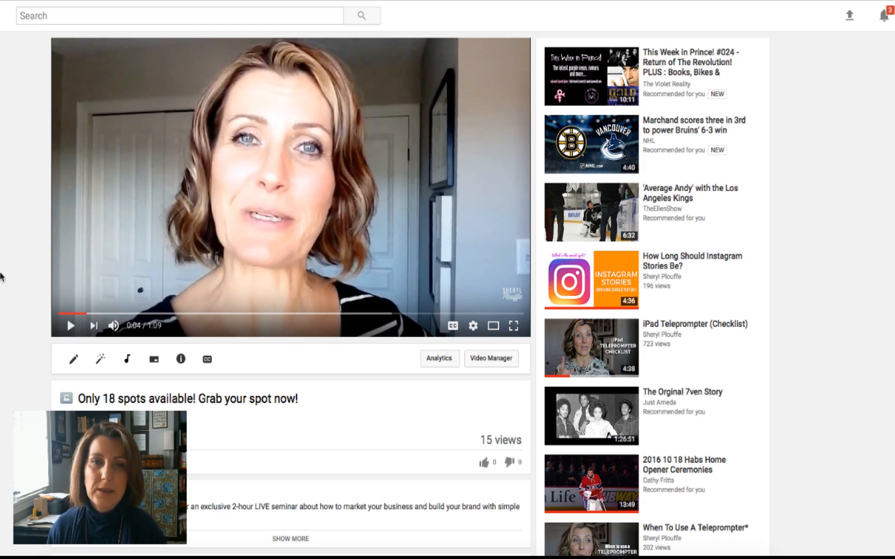
{"action": "mouse_move", "coordinate": [206, 359]}
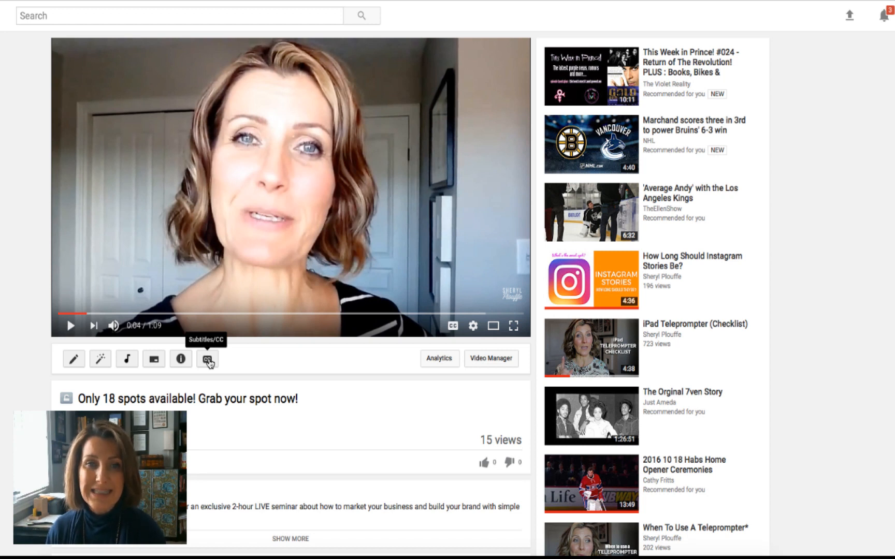
Step: Open the video's Subtitles/CC manager and show the add-new-subtitles language list
{"action": "left_click", "coordinate": [207, 359]}
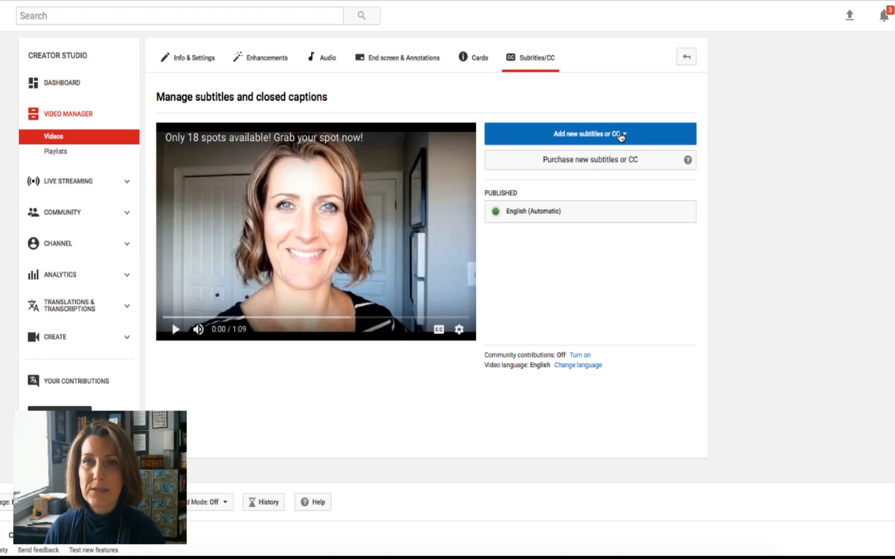
{"action": "left_click", "coordinate": [589, 133]}
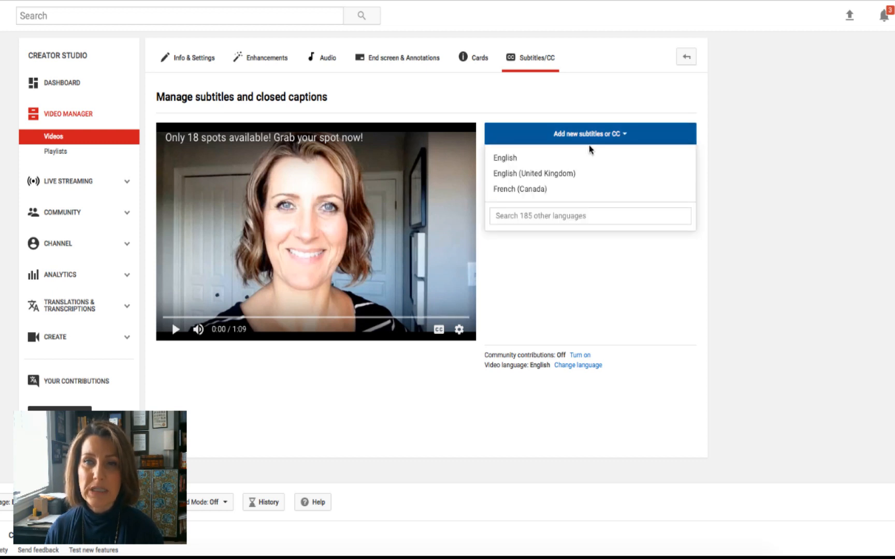
{"action": "mouse_move", "coordinate": [588, 158]}
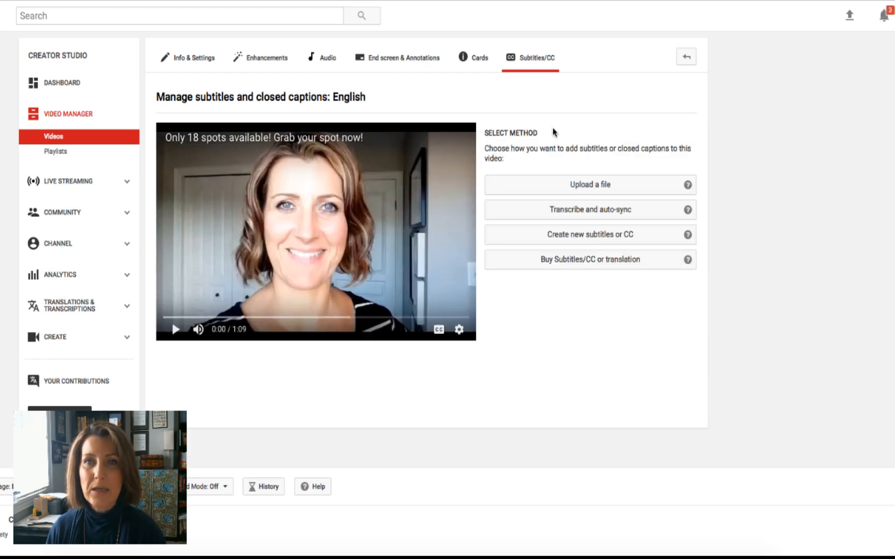
{"action": "mouse_move", "coordinate": [532, 131]}
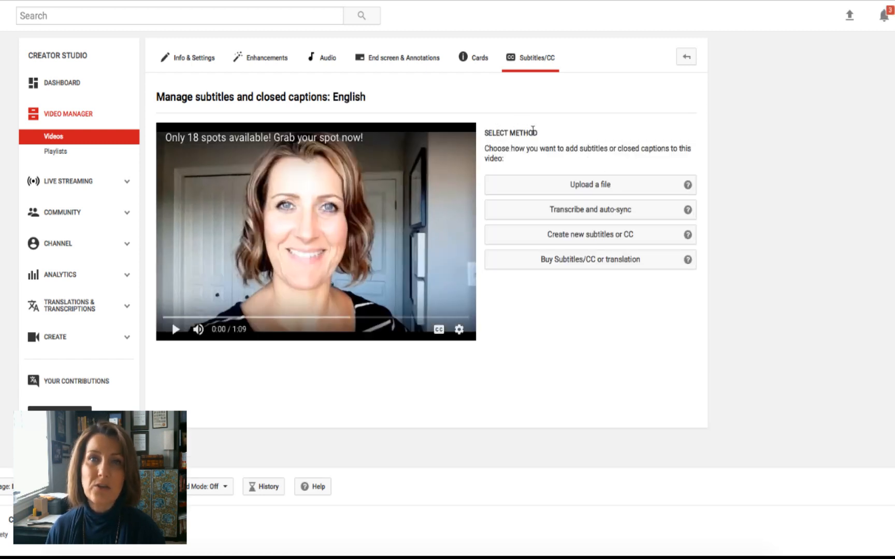
{"action": "mouse_move", "coordinate": [582, 157]}
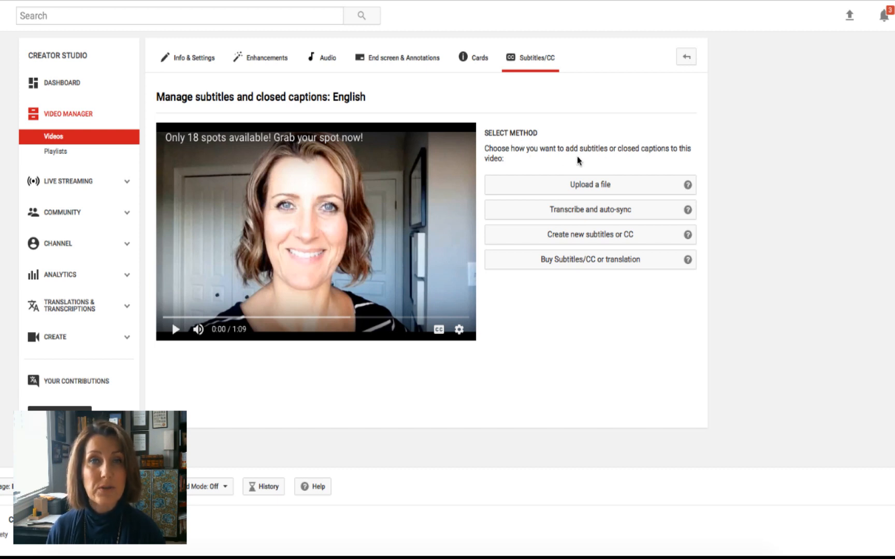
{"action": "mouse_move", "coordinate": [603, 212]}
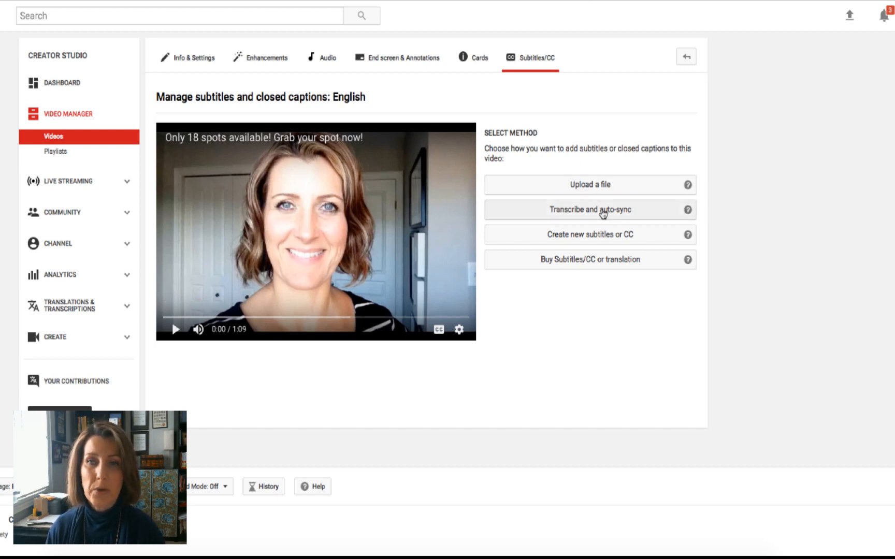
{"action": "mouse_move", "coordinate": [603, 239]}
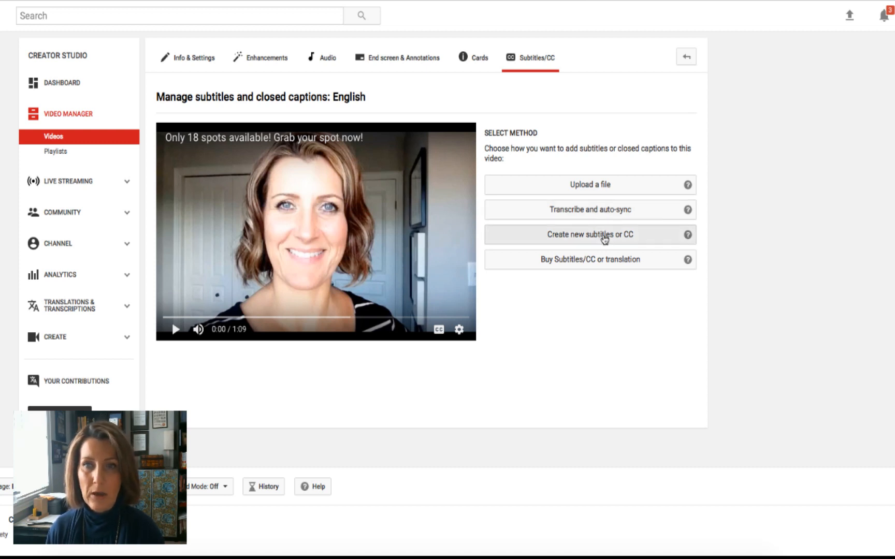
Step: Start creating new English subtitles and show the editor's Actions menu
{"action": "left_click", "coordinate": [589, 234]}
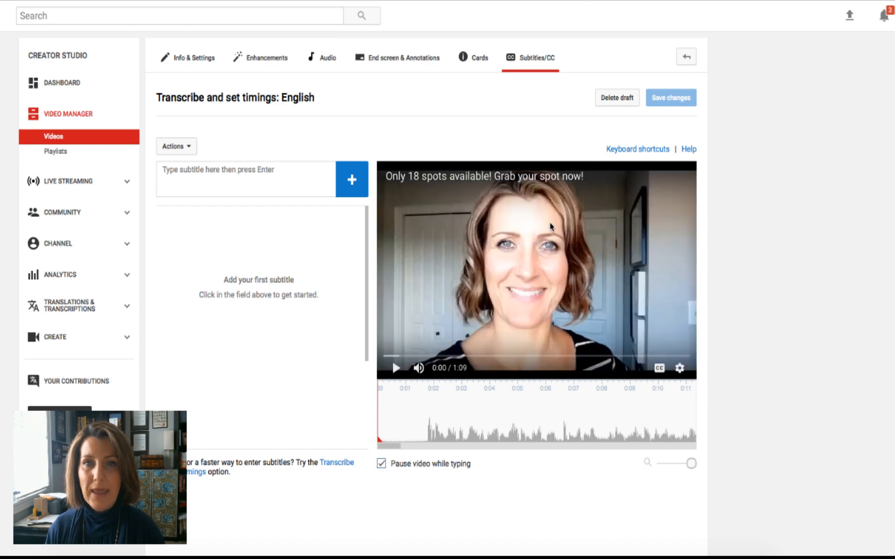
{"action": "mouse_move", "coordinate": [490, 253]}
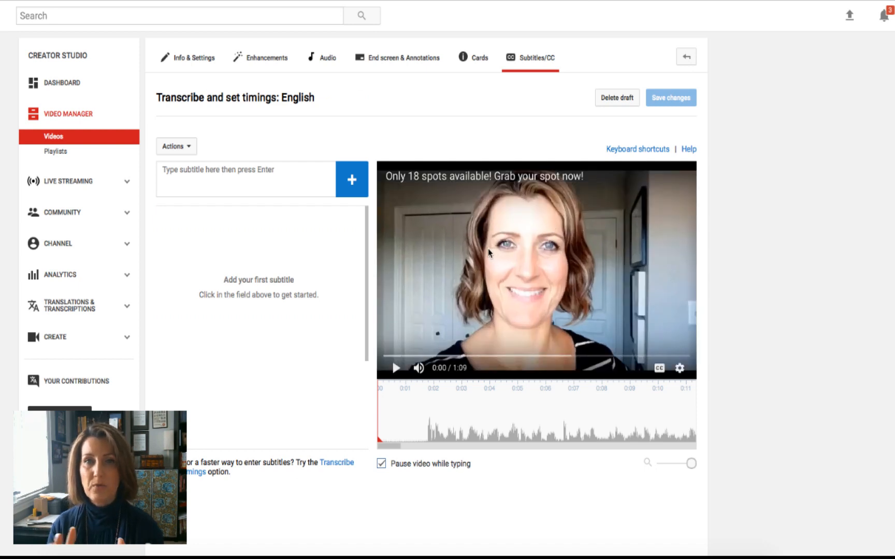
{"action": "mouse_move", "coordinate": [232, 238]}
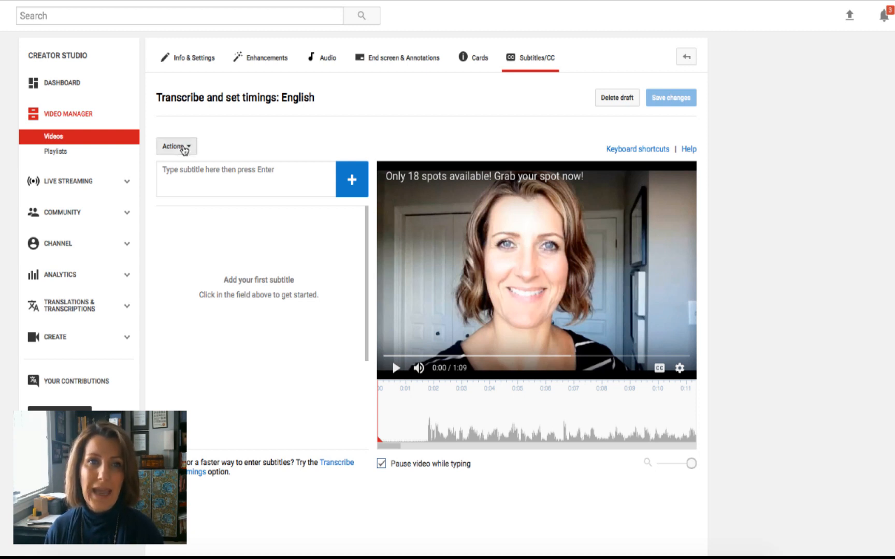
{"action": "left_click", "coordinate": [175, 146]}
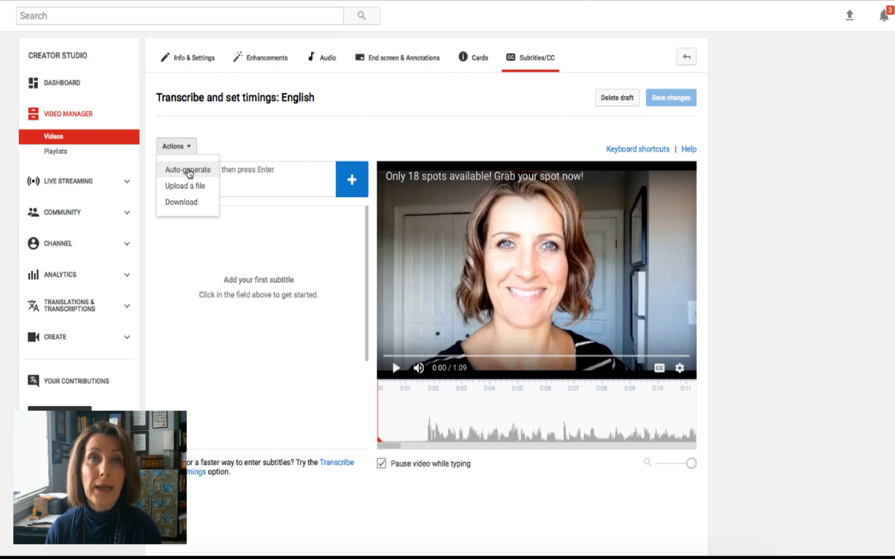
Step: Auto-generate English subtitles and correct the first caption's misheard name to 'Sheryl'
{"action": "left_click", "coordinate": [187, 169]}
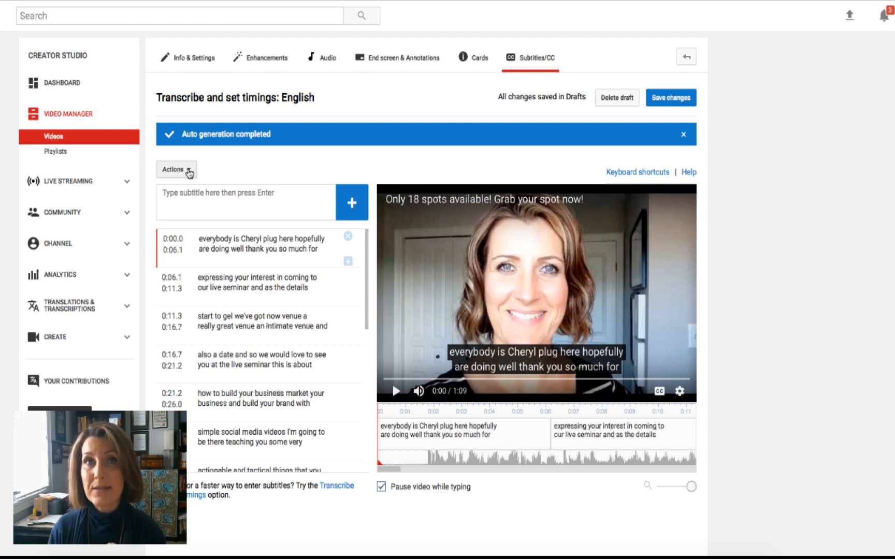
{"action": "mouse_move", "coordinate": [321, 294]}
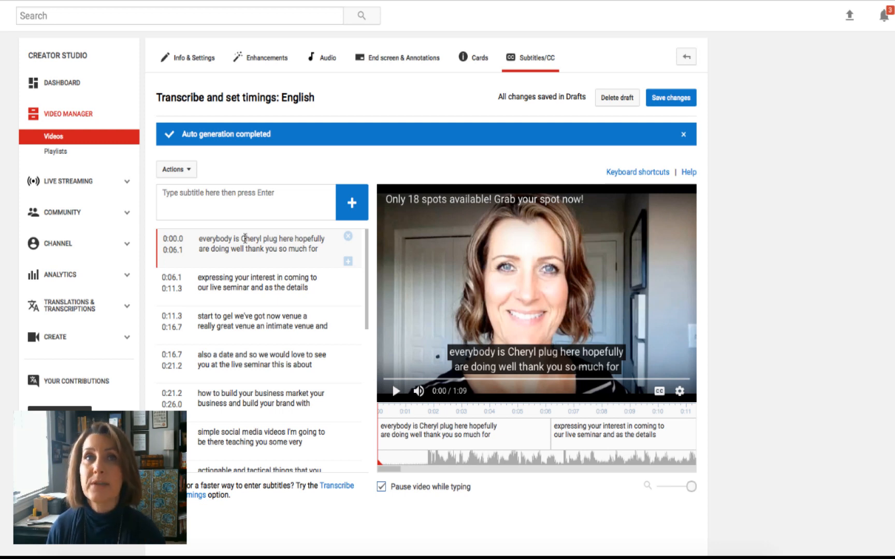
{"action": "left_click", "coordinate": [266, 248]}
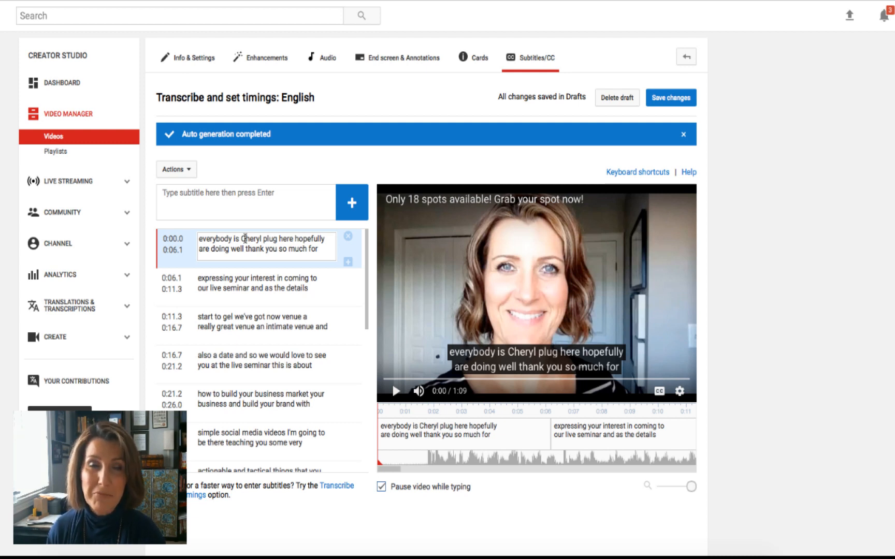
{"action": "key", "text": "Backspace"}
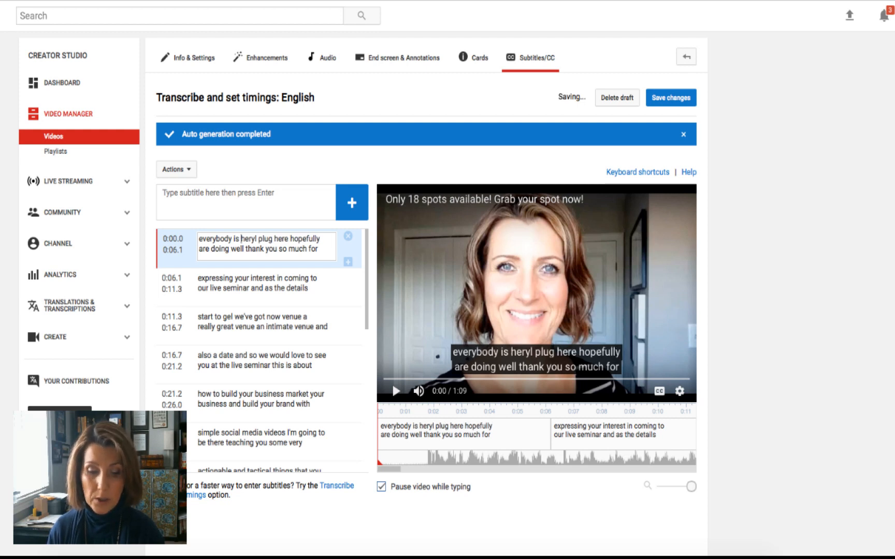
{"action": "type", "text": "Sheryl"}
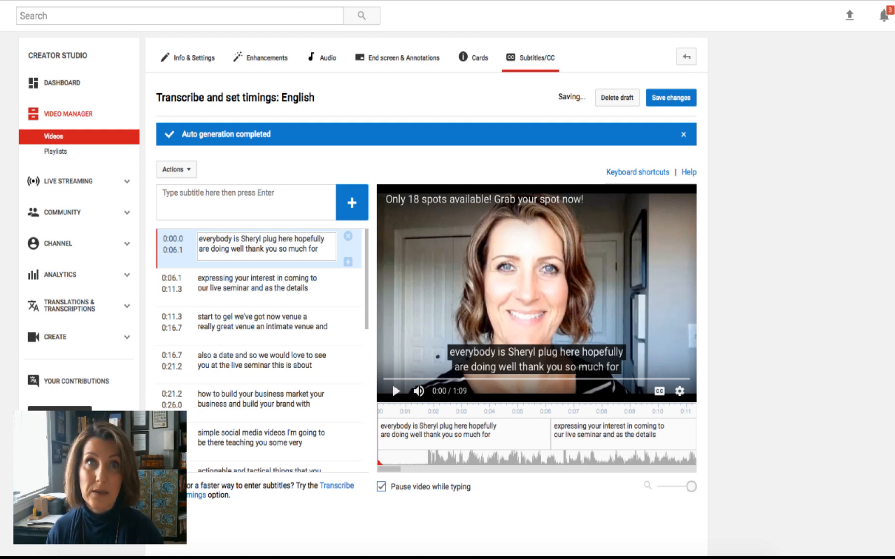
{"action": "left_click", "coordinate": [257, 283]}
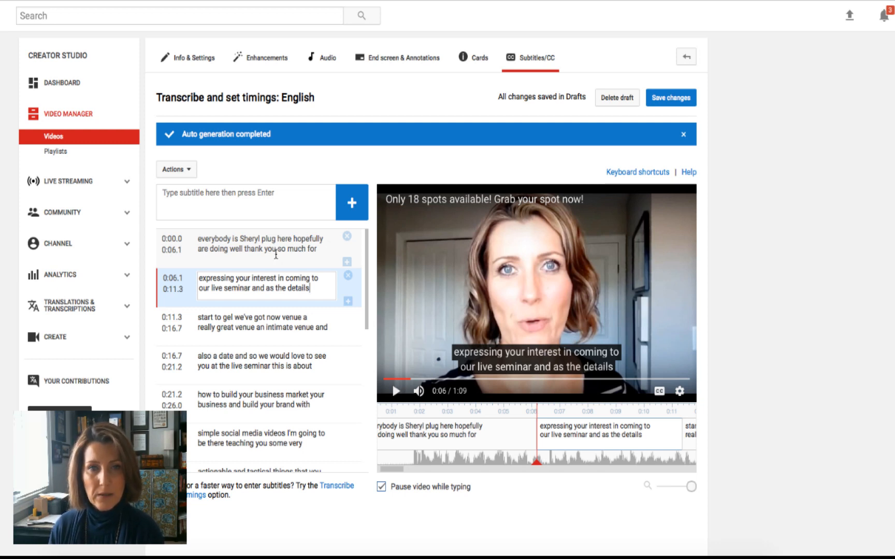
Step: Replace 'plug' with 'Plouffe' in the first caption and add 'Hey' at its start
{"action": "scroll", "scroll_direction": "down", "scroll_amount": 3}
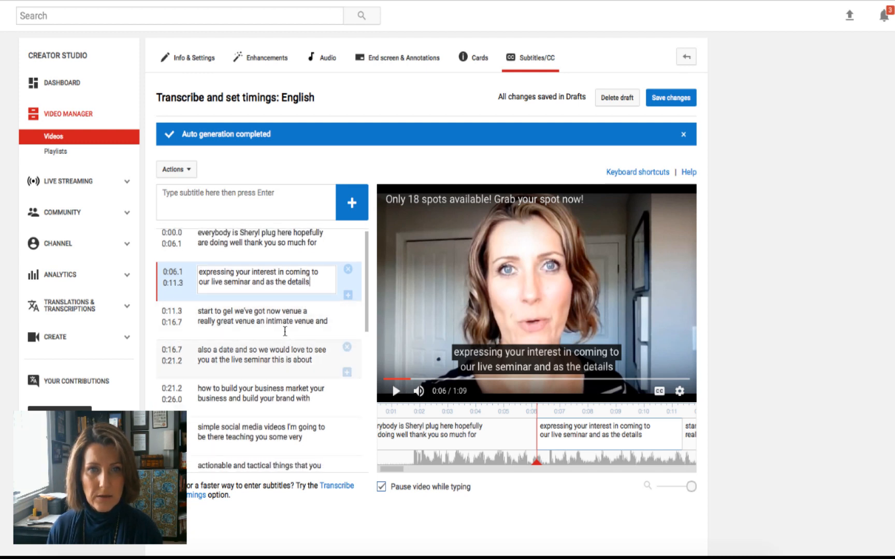
{"action": "left_click", "coordinate": [263, 239]}
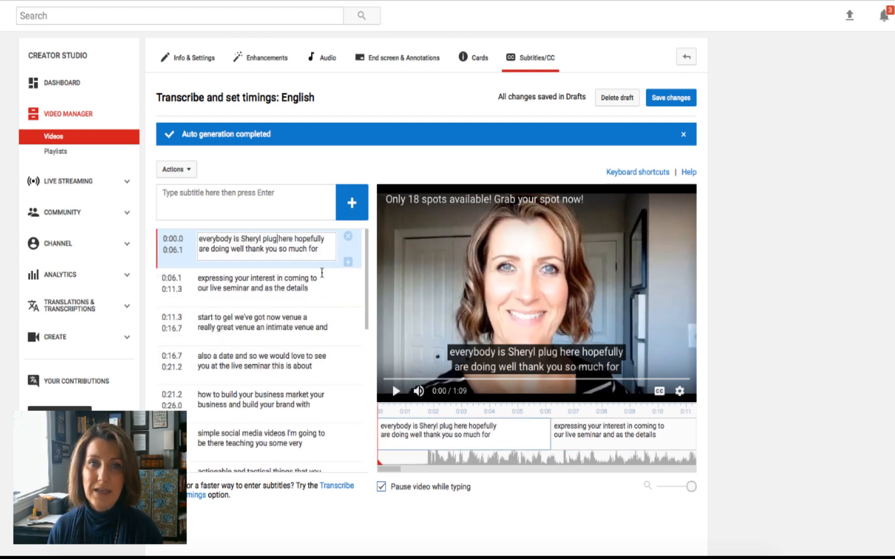
{"action": "key", "text": "Backspace"}
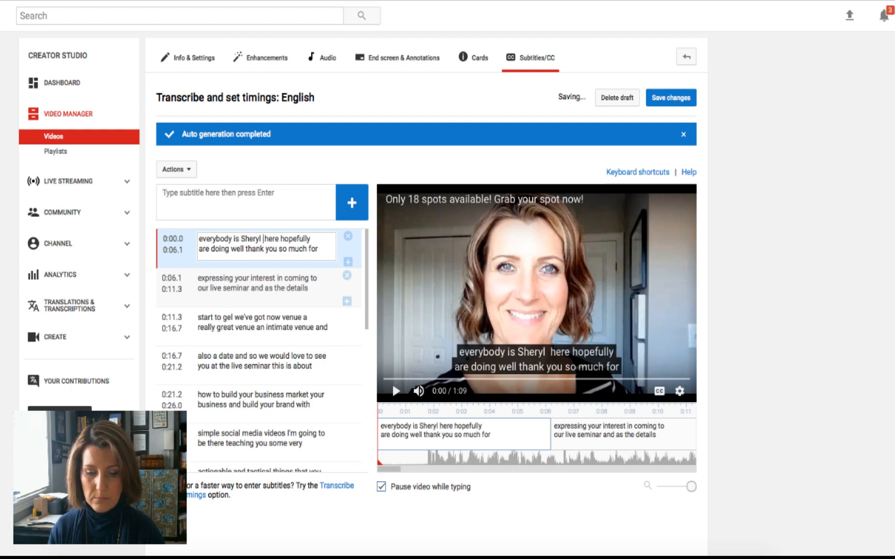
{"action": "type", "text": "Plouffe"}
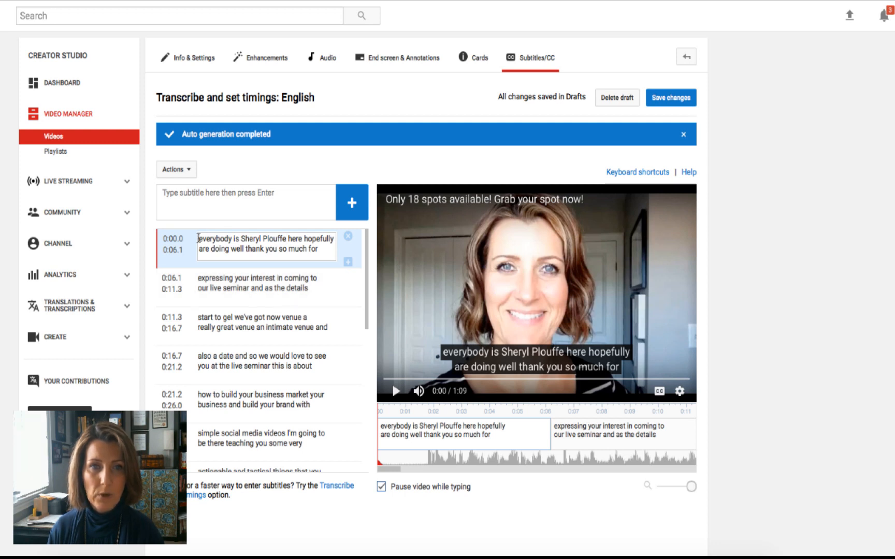
{"action": "type", "text": "Hey"}
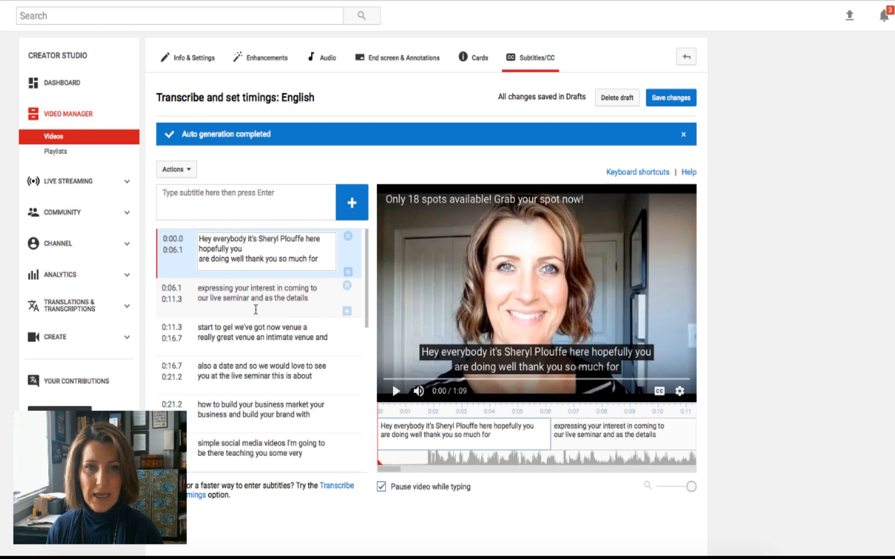
{"action": "scroll", "scroll_direction": "down", "scroll_amount": 3}
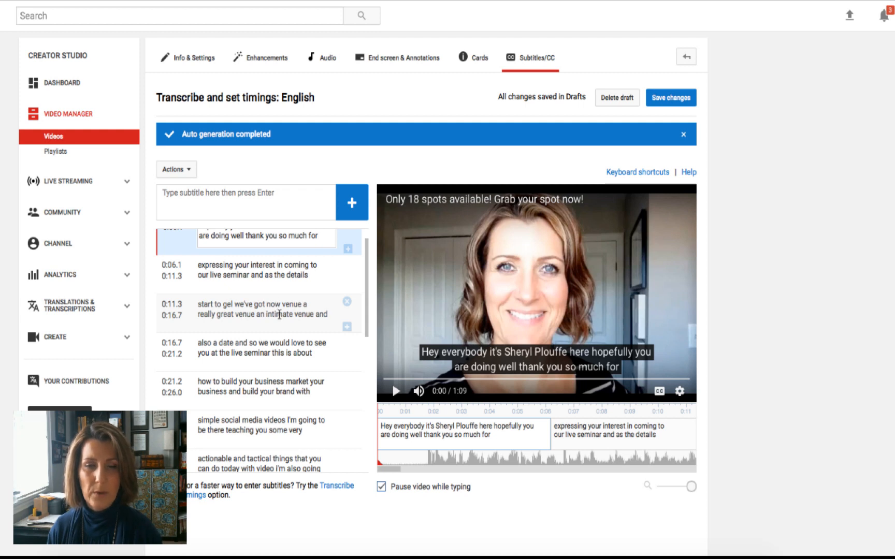
{"action": "scroll", "scroll_direction": "down", "scroll_amount": 3}
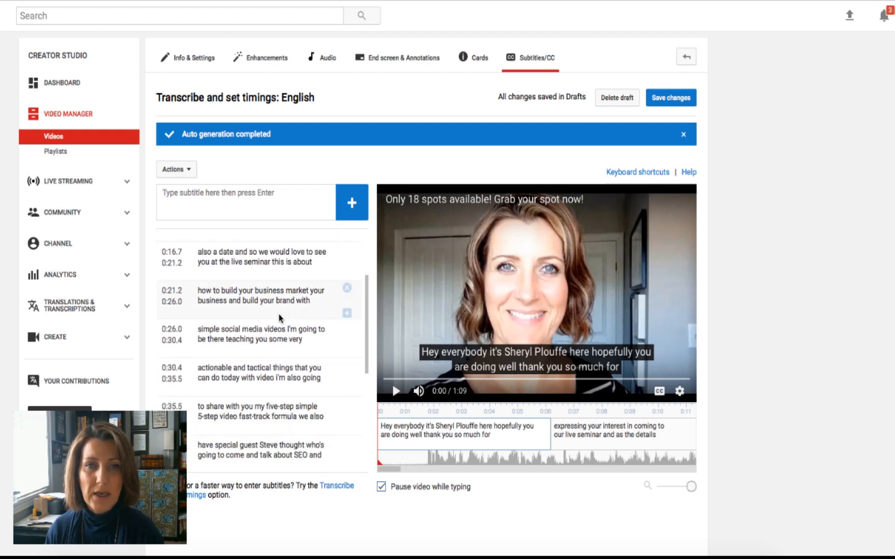
{"action": "scroll", "scroll_direction": "up", "scroll_amount": 3}
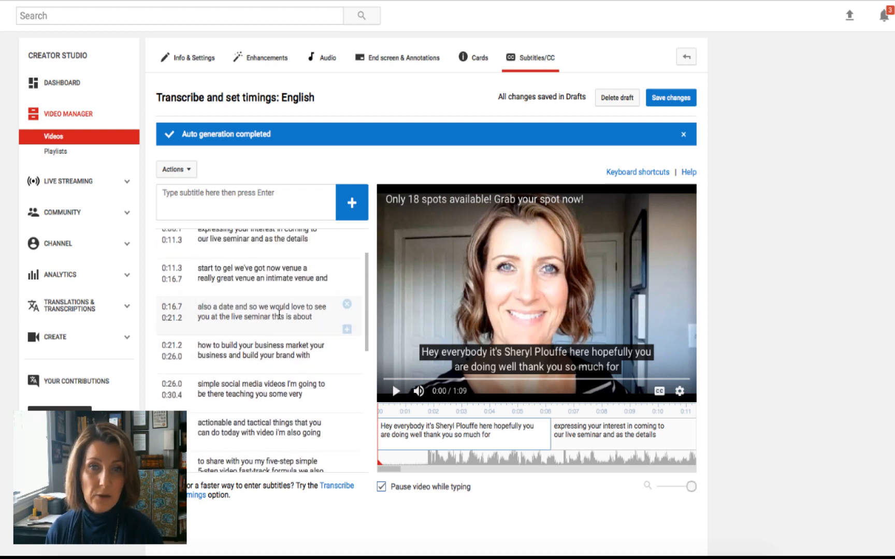
{"action": "scroll", "scroll_direction": "down", "scroll_amount": 3}
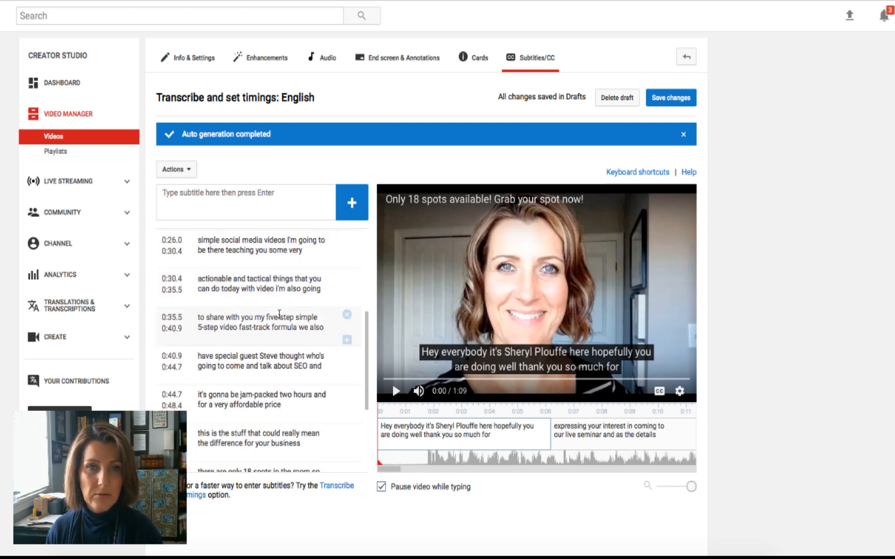
{"action": "scroll", "scroll_direction": "down", "scroll_amount": 3}
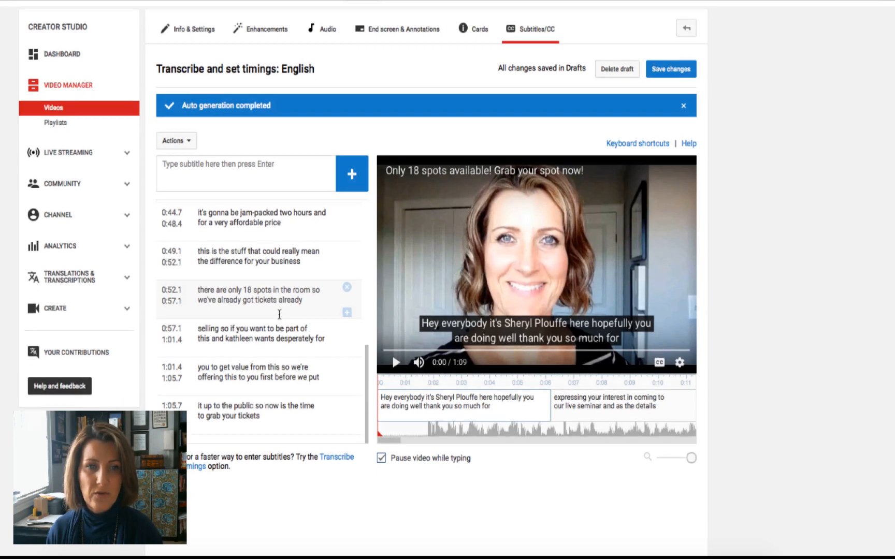
{"action": "scroll", "scroll_direction": "down", "scroll_amount": 3}
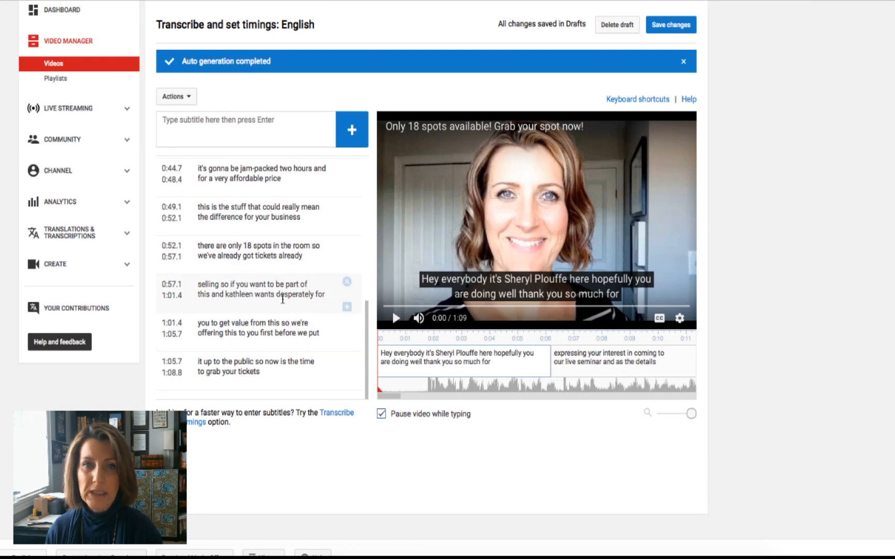
{"action": "scroll", "scroll_direction": "up", "scroll_amount": 3}
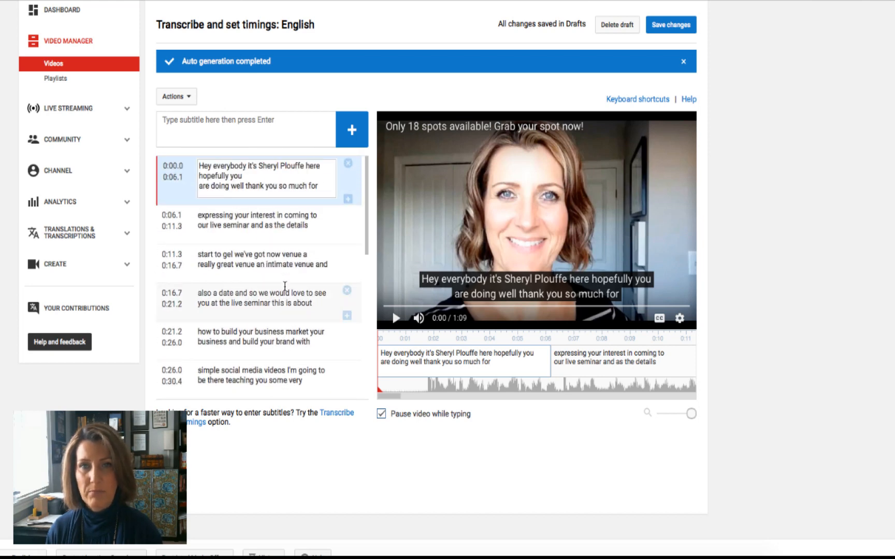
{"action": "scroll", "scroll_direction": "down", "scroll_amount": 3}
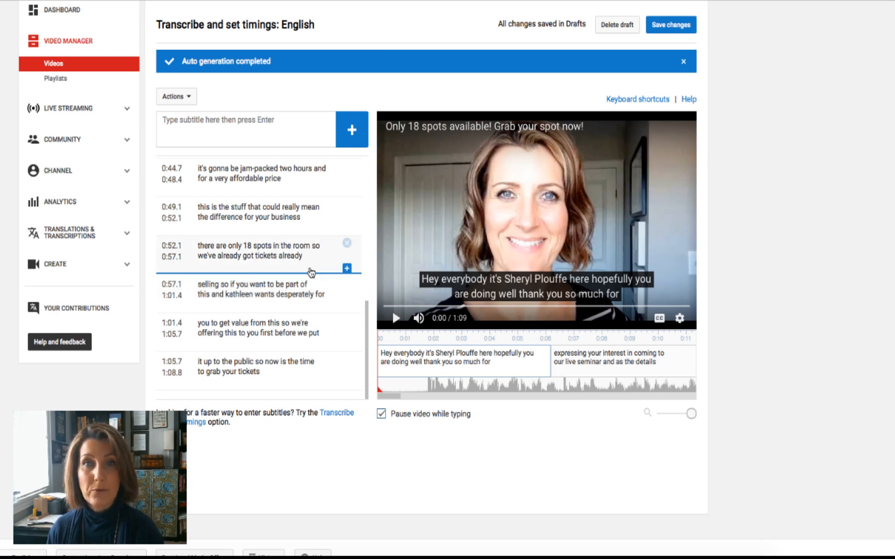
{"action": "scroll", "scroll_direction": "up", "scroll_amount": 3}
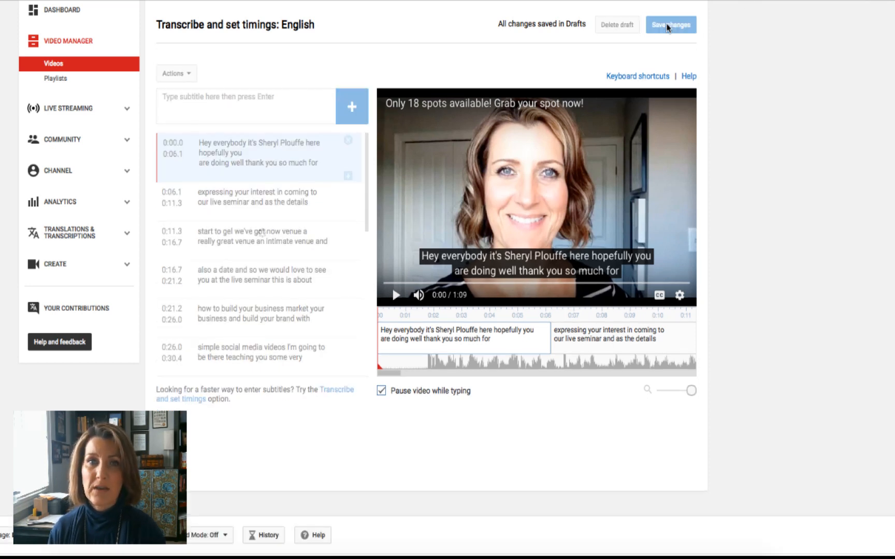
Step: Publish the edited English subtitles and show the channel's Videos grid with the CC badge
{"action": "left_click", "coordinate": [671, 25]}
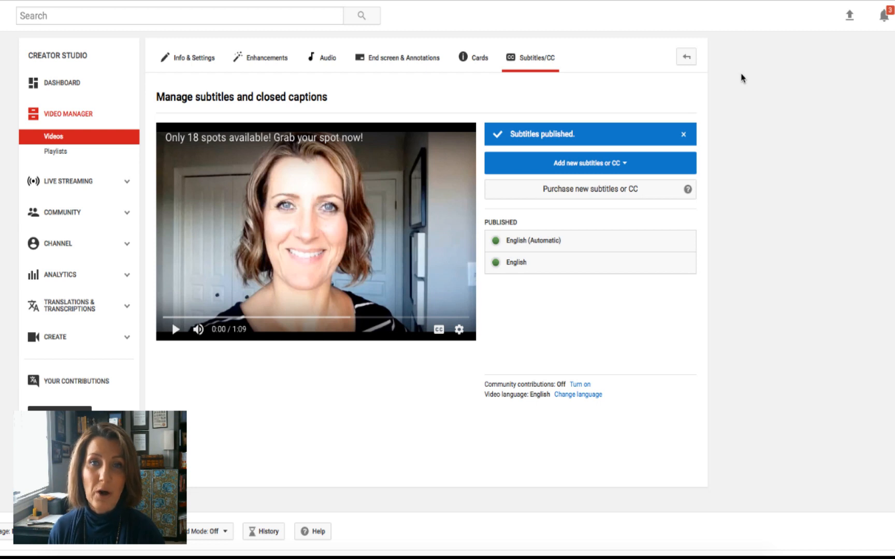
{"action": "mouse_move", "coordinate": [439, 329]}
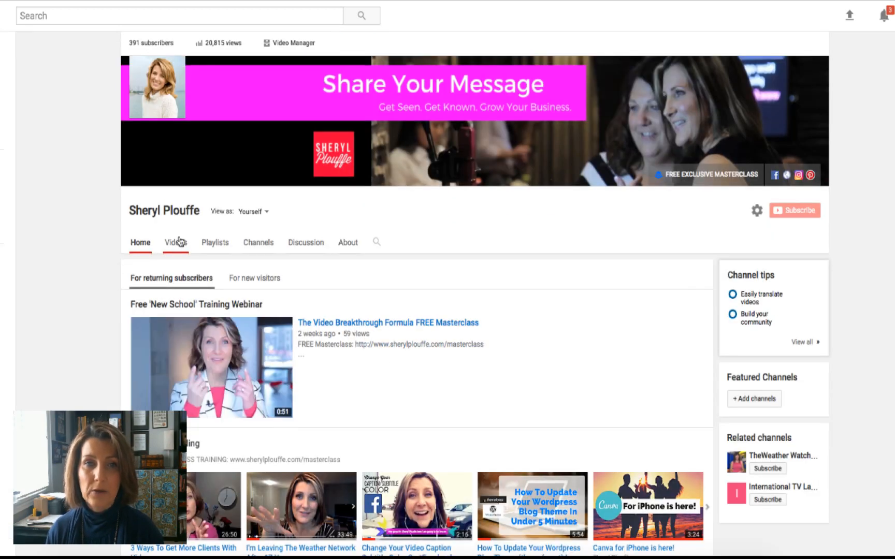
{"action": "left_click", "coordinate": [175, 242]}
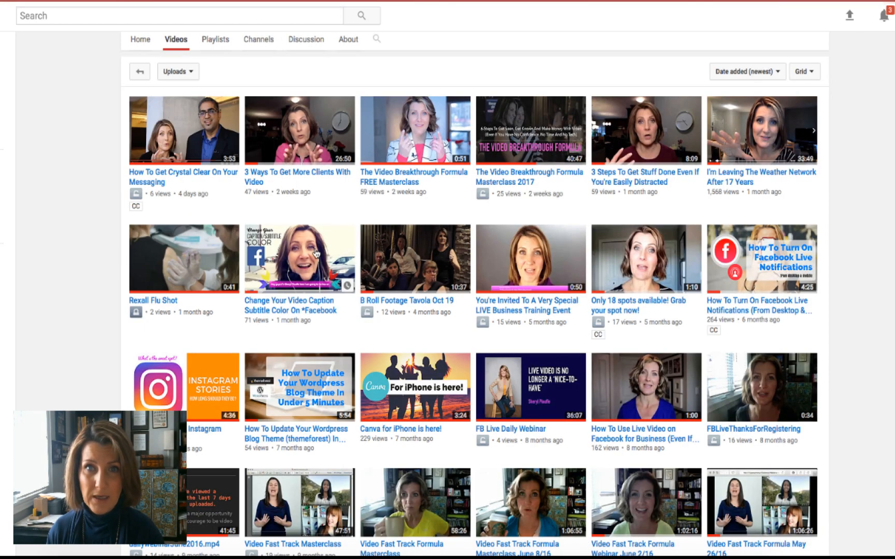